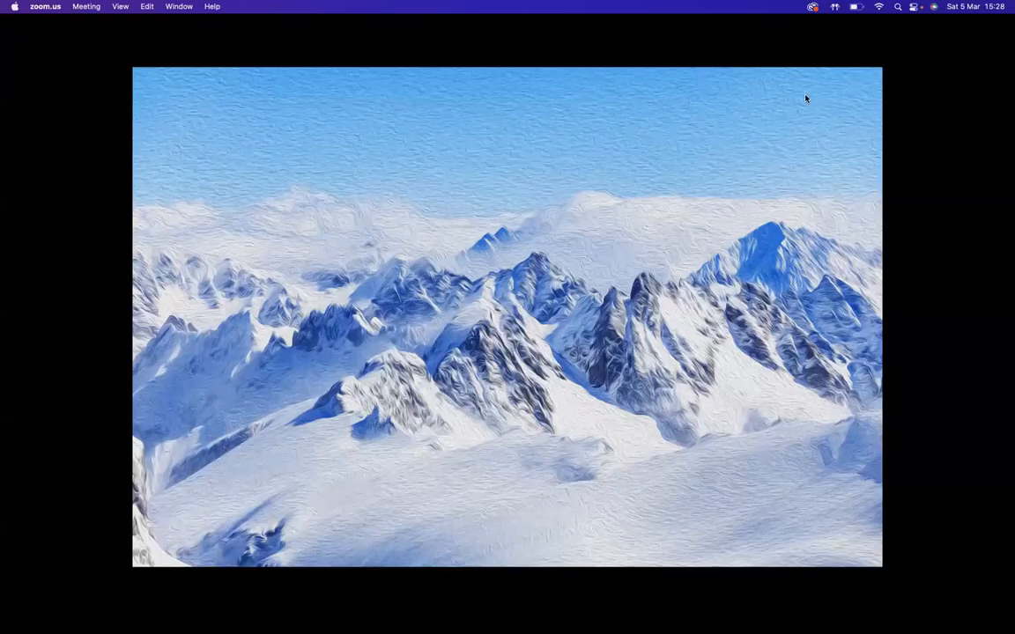
pyautogui.moveTo(843, 218)
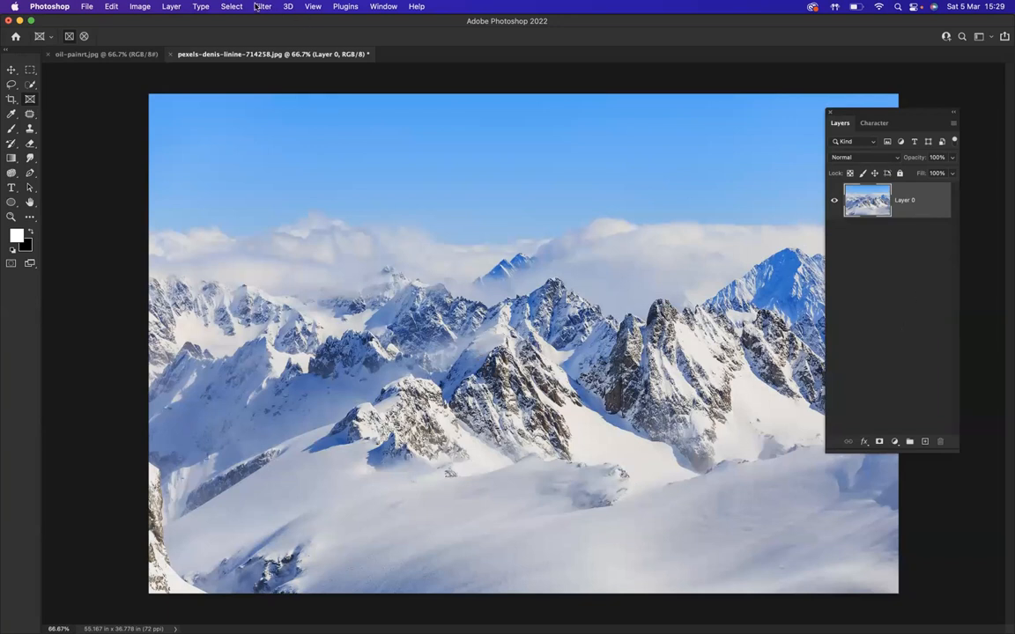
# Bring up the Filter menu to reach the Stylize filters and Oil Paint.
pyautogui.click(263, 6)
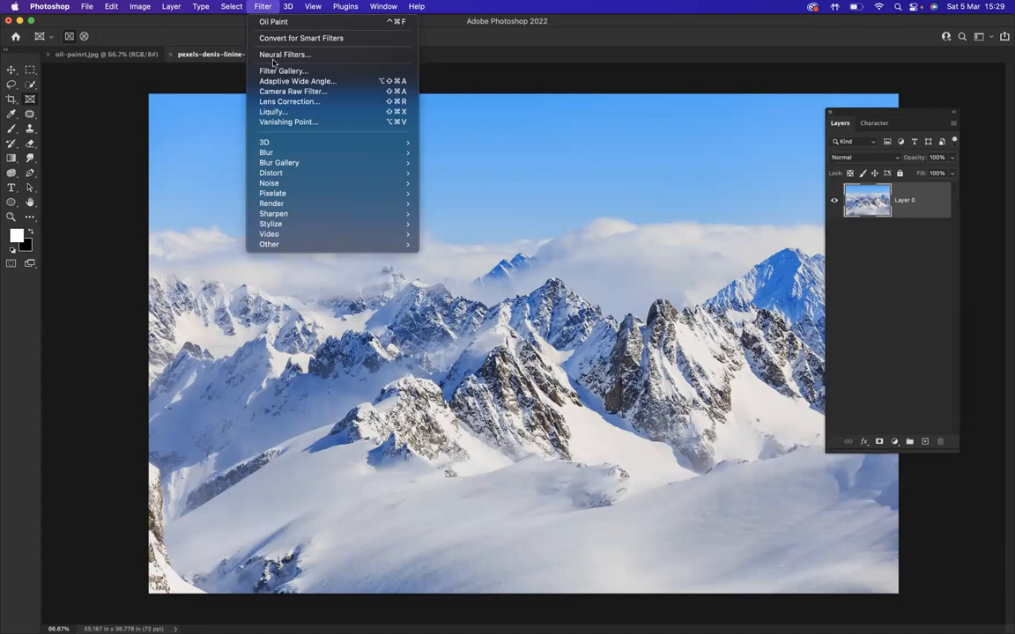
pyautogui.moveTo(273, 213)
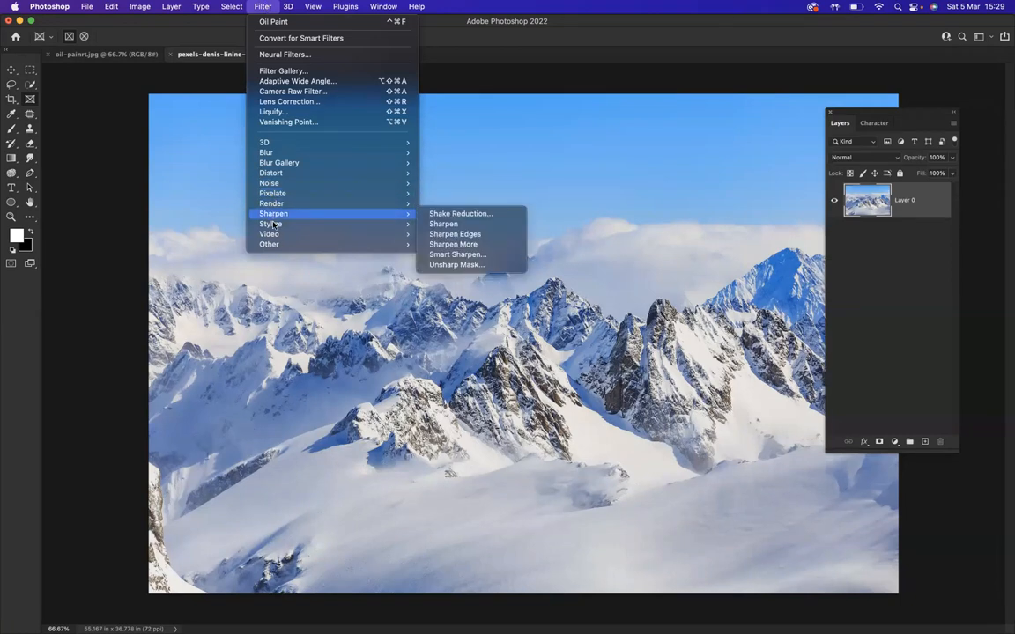
pyautogui.moveTo(270, 224)
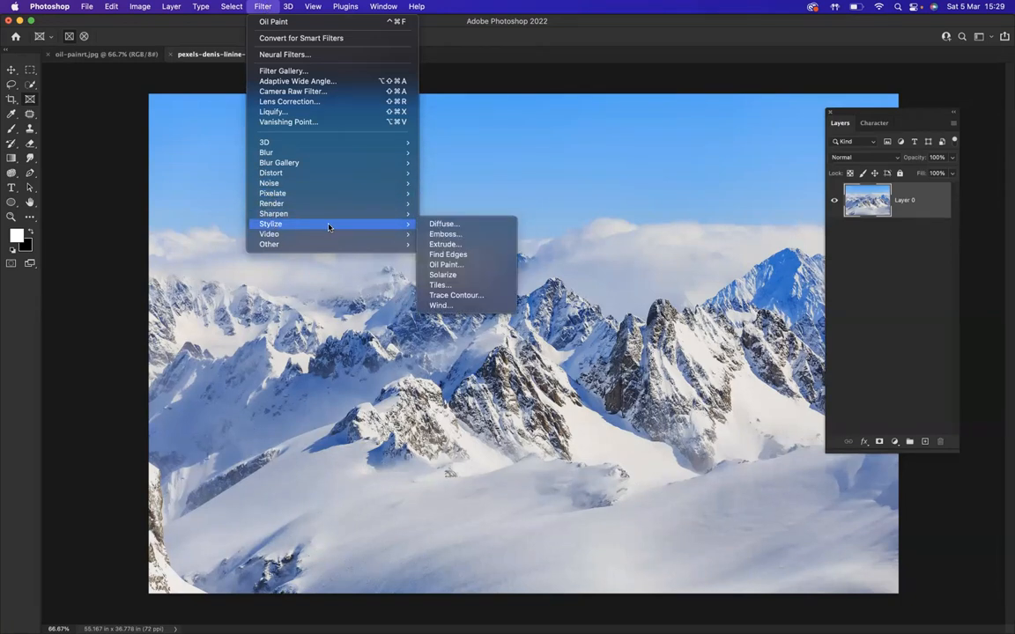
pyautogui.moveTo(446, 264)
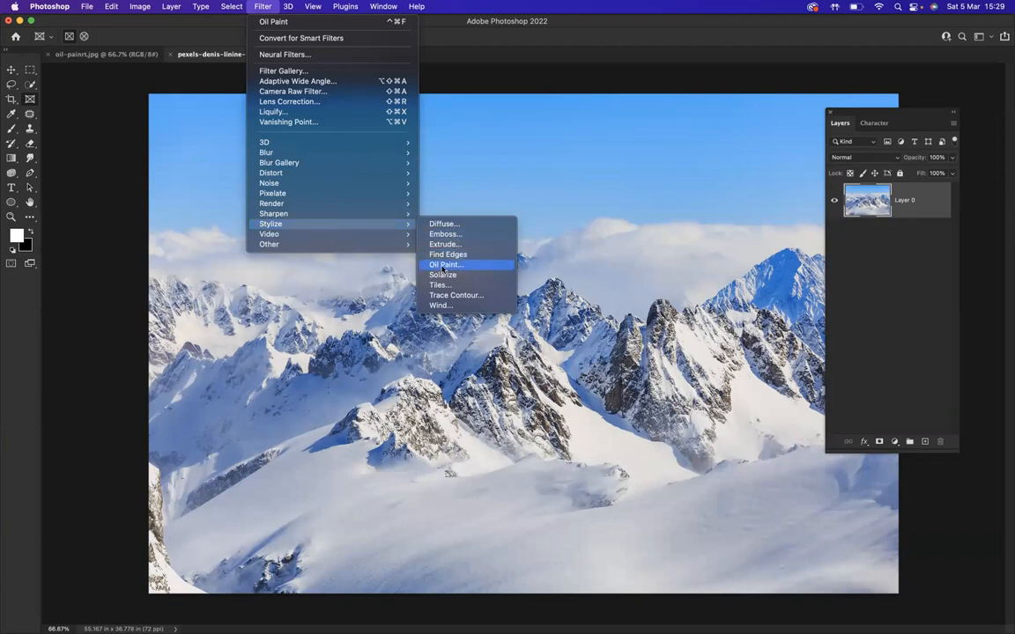
# Apply Oil Paint with stylization 4.5, smaller scale, bristle detail 3.2 and lighting angle -66.
pyautogui.click(445, 264)
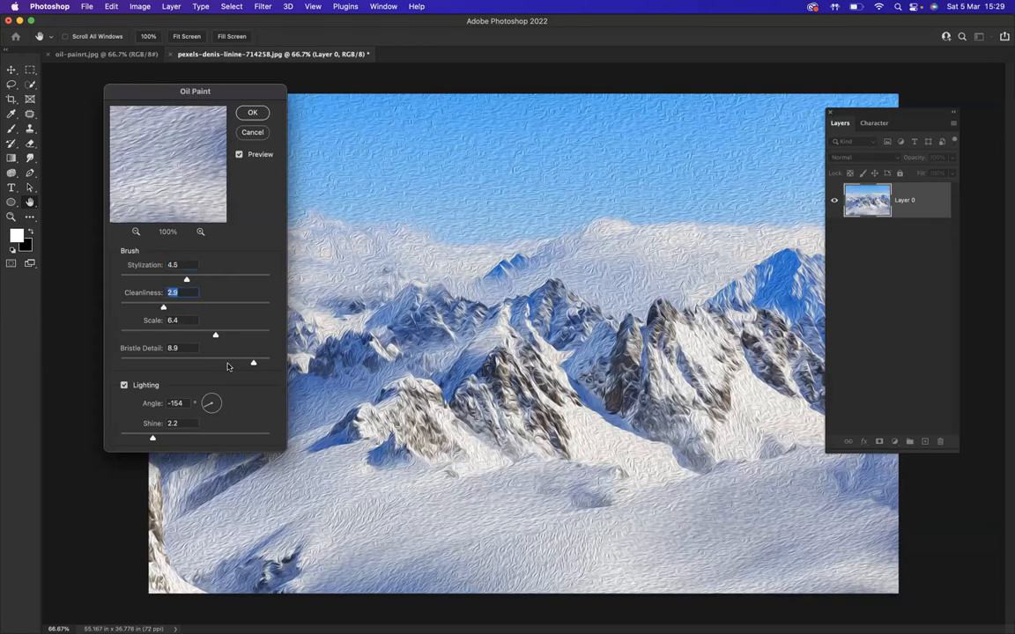
pyautogui.moveTo(215, 335); pyautogui.dragTo(198, 335)
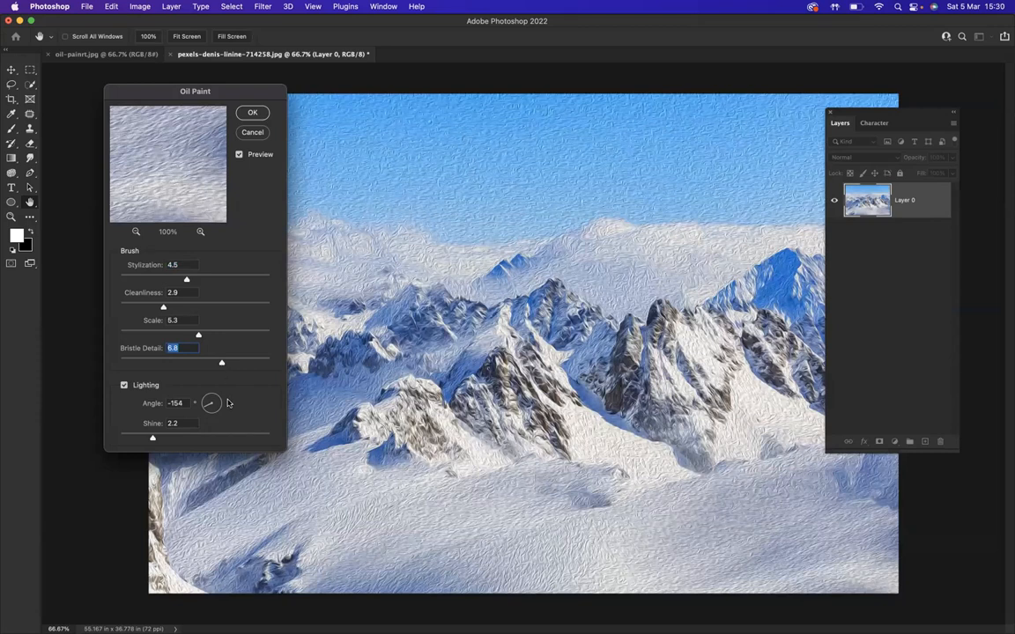
pyautogui.moveTo(207, 398); pyautogui.dragTo(216, 408)
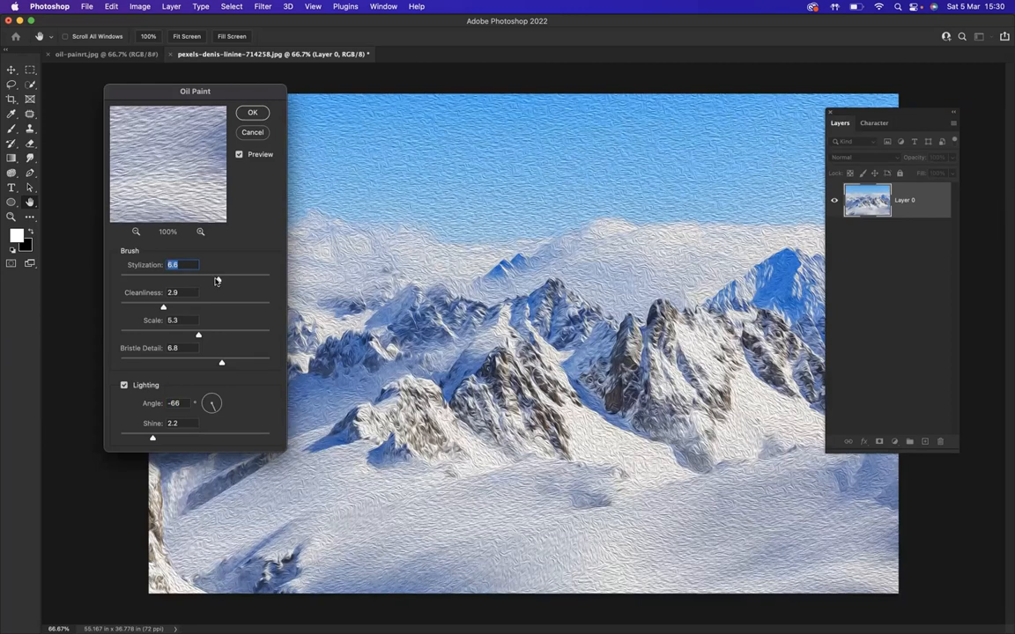
pyautogui.moveTo(216, 279); pyautogui.dragTo(186, 278)
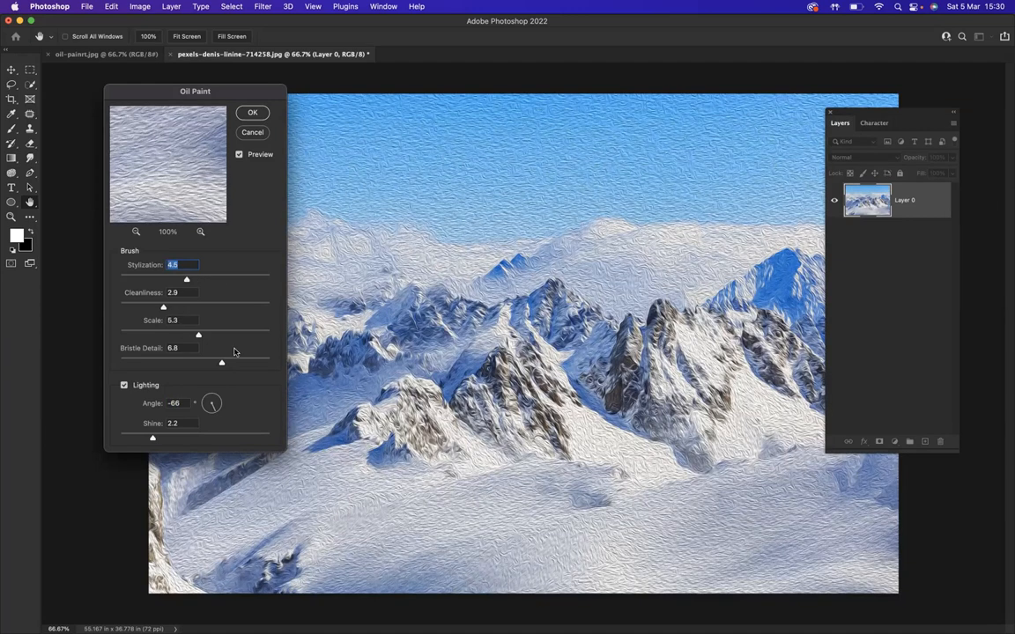
pyautogui.moveTo(221, 362); pyautogui.dragTo(209, 363)
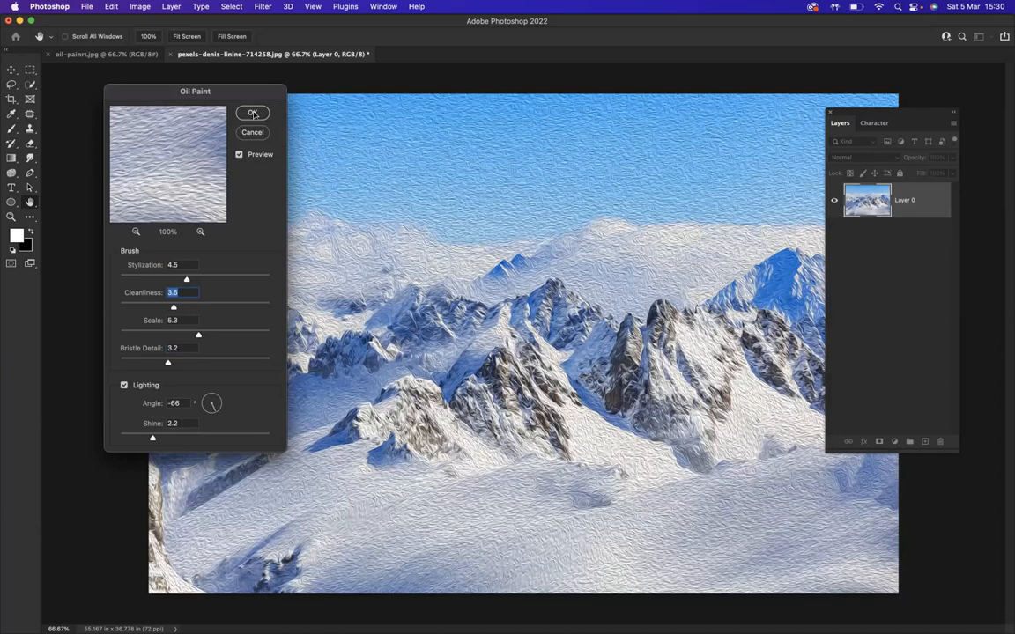
pyautogui.click(253, 113)
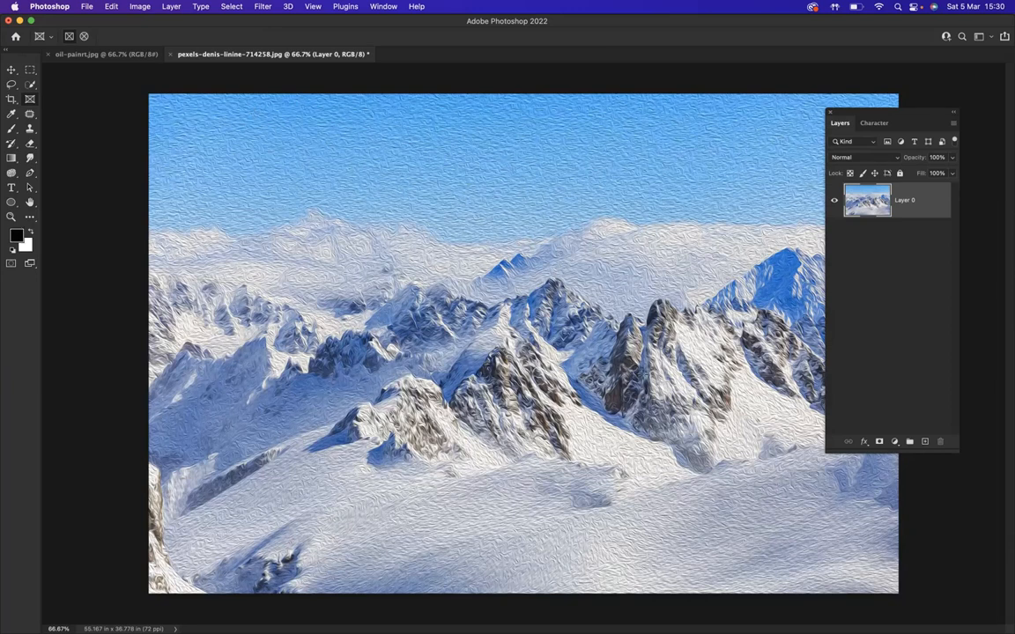
# Add a Gradient Map adjustment layer above the oil-painted photo, rendering it black and white.
pyautogui.click(894, 441)
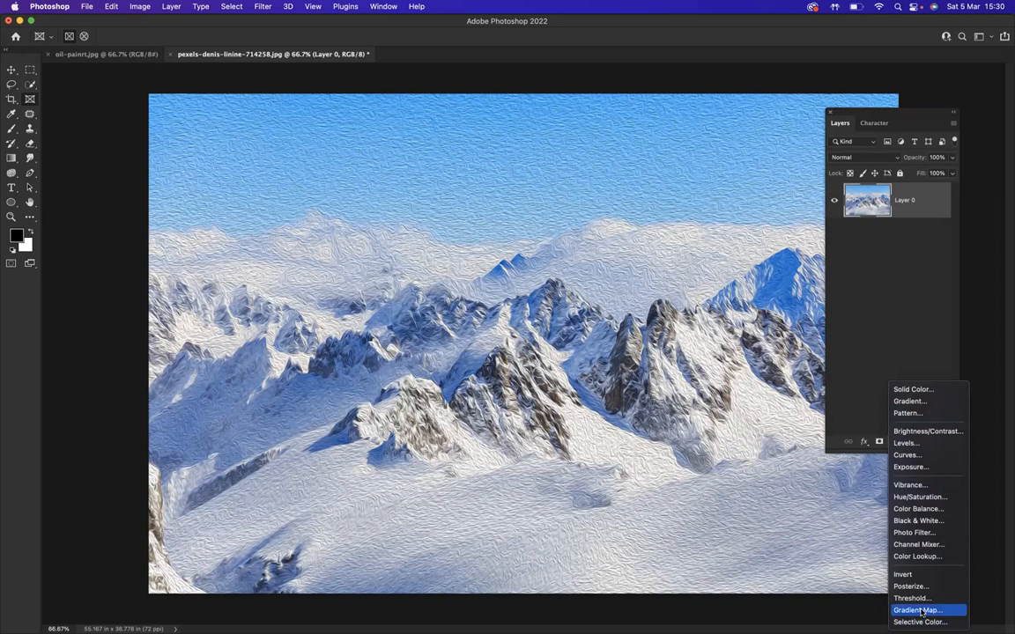
pyautogui.click(916, 609)
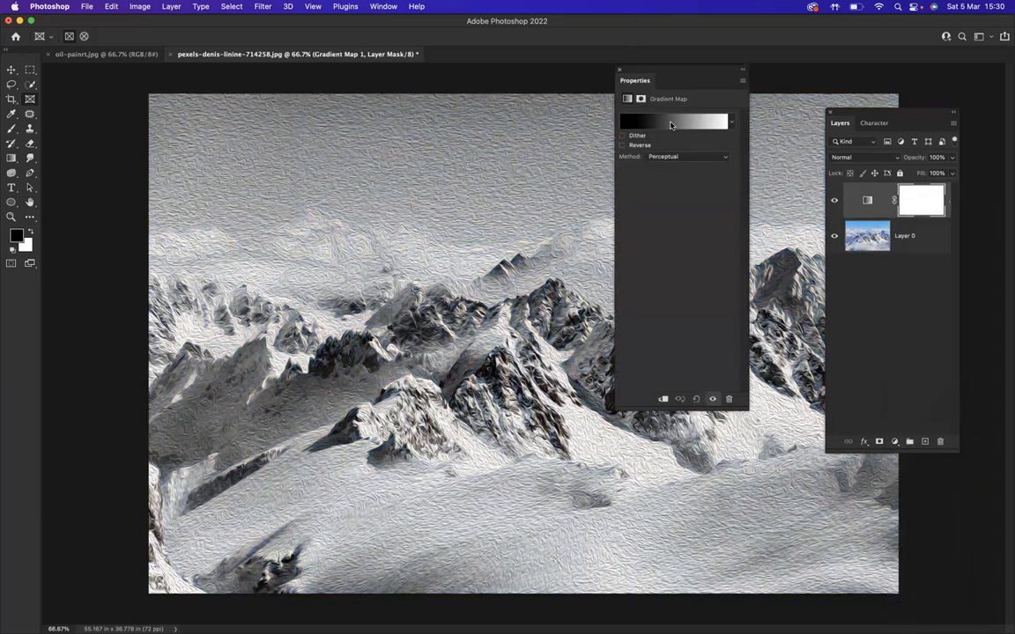
# Set the gradient's dark stop to blue #0a72c0 so it runs blue to white.
pyautogui.click(674, 121)
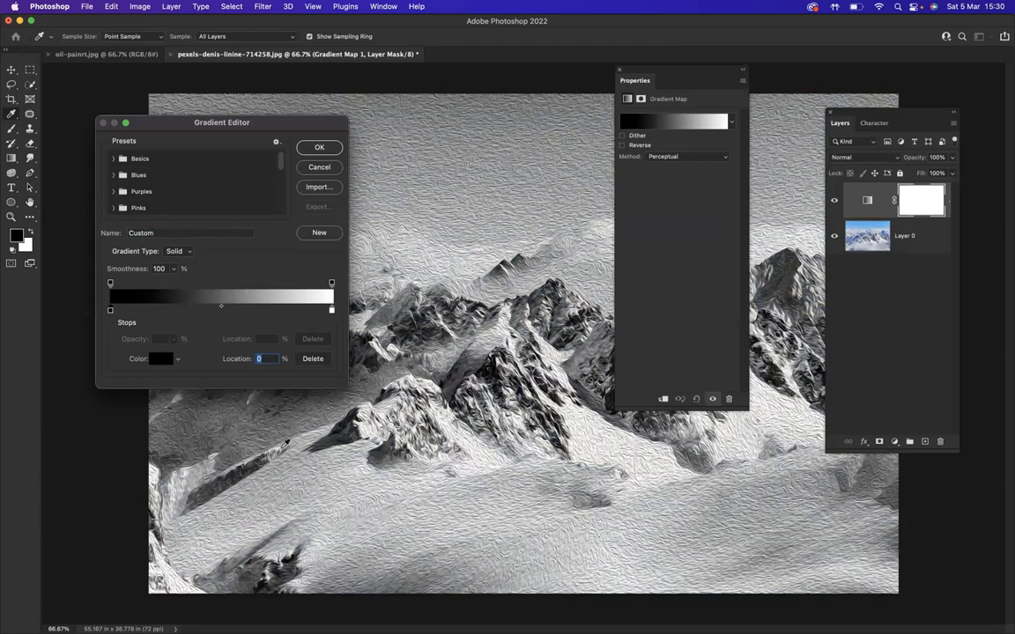
pyautogui.click(160, 359)
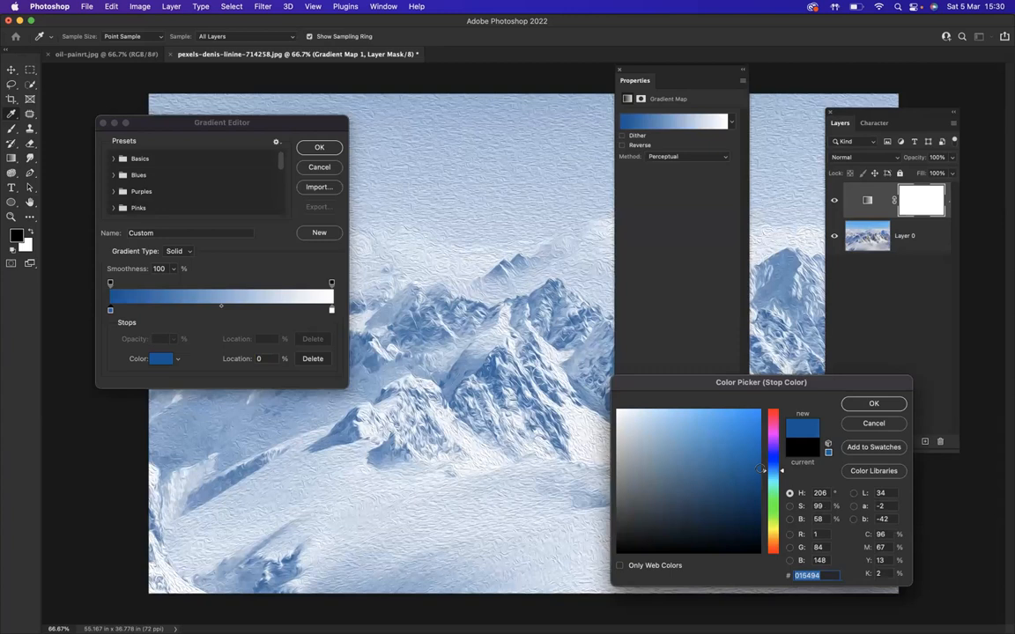
pyautogui.moveTo(778, 448)
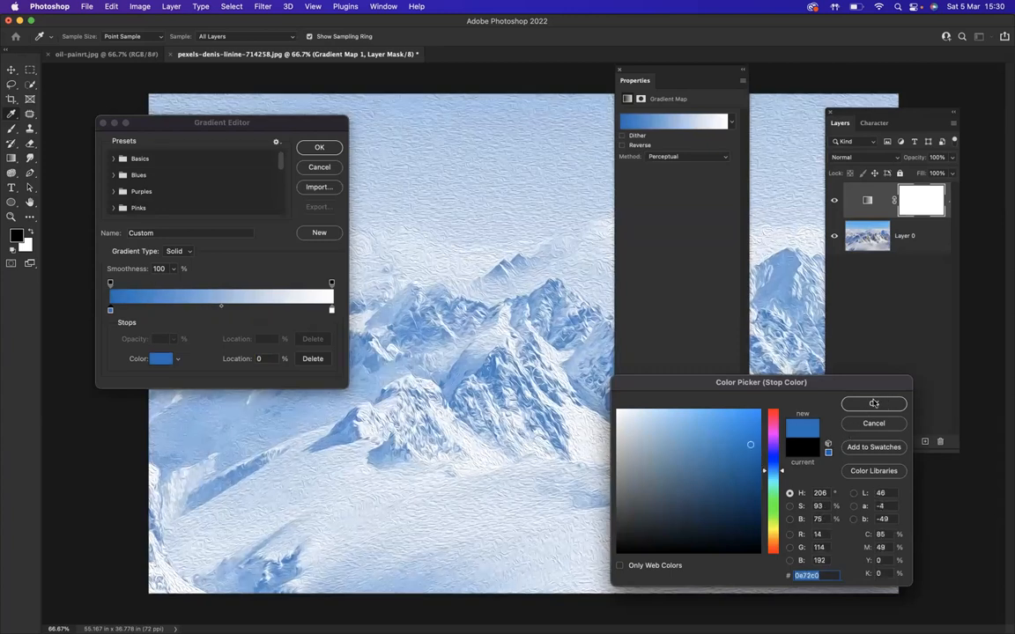
pyautogui.click(873, 403)
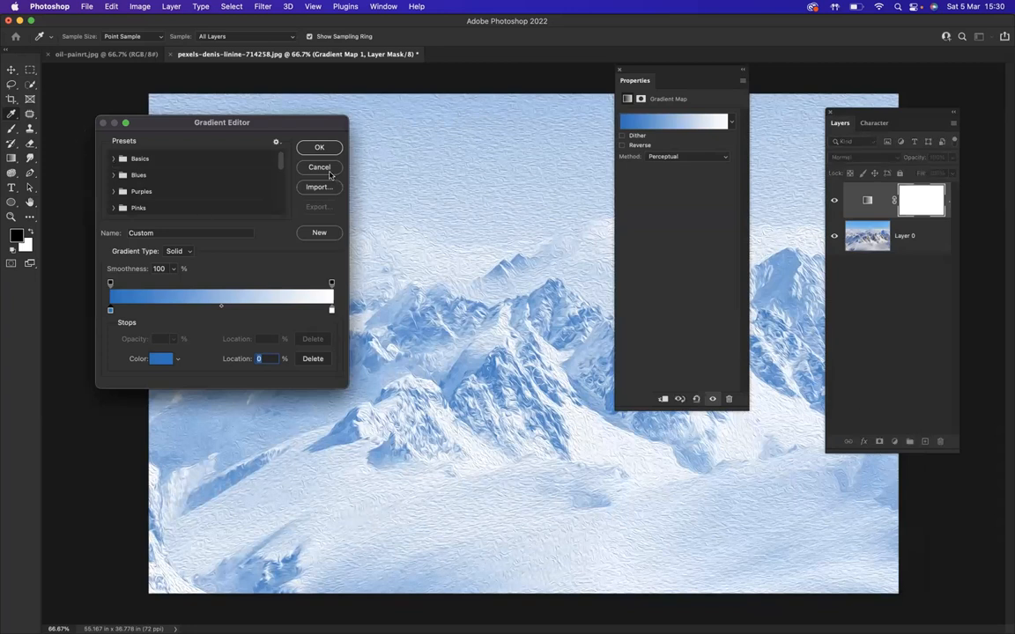
pyautogui.click(318, 147)
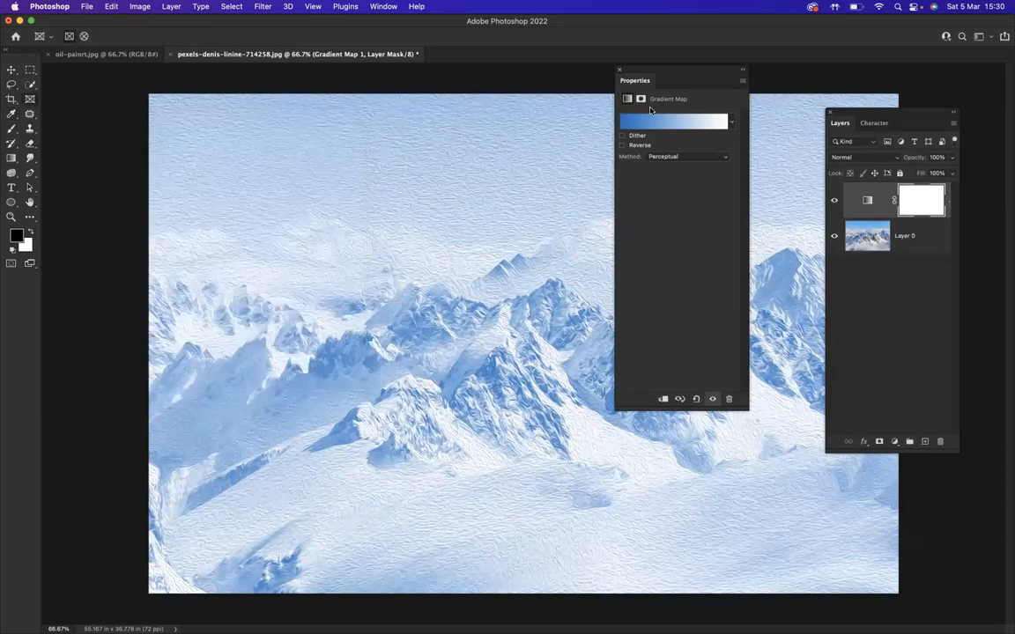
pyautogui.click(619, 70)
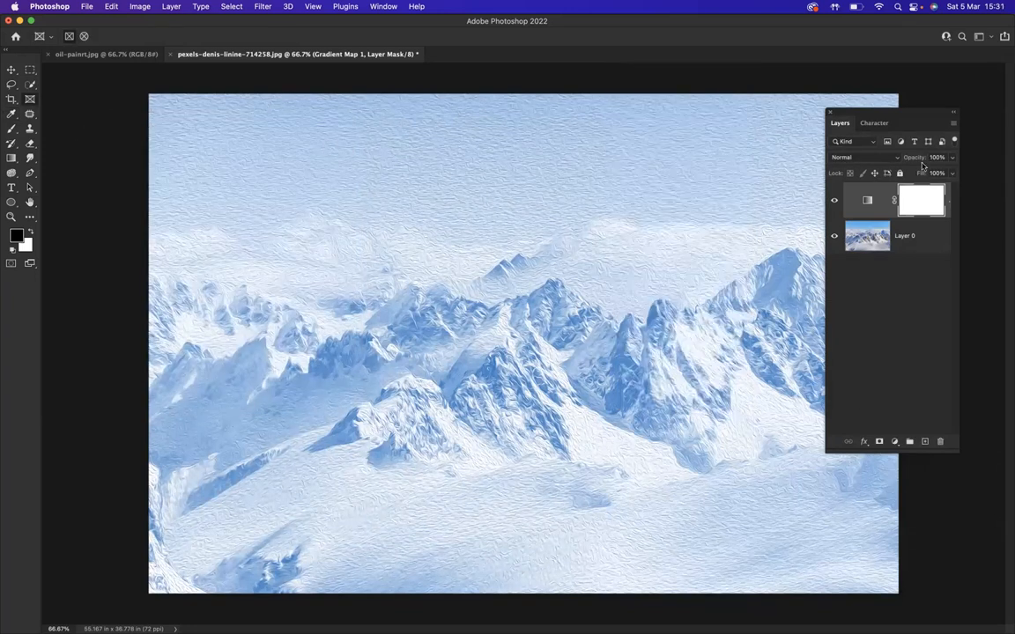
# Change the gradient map layer's blend mode to Soft Light.
pyautogui.click(864, 157)
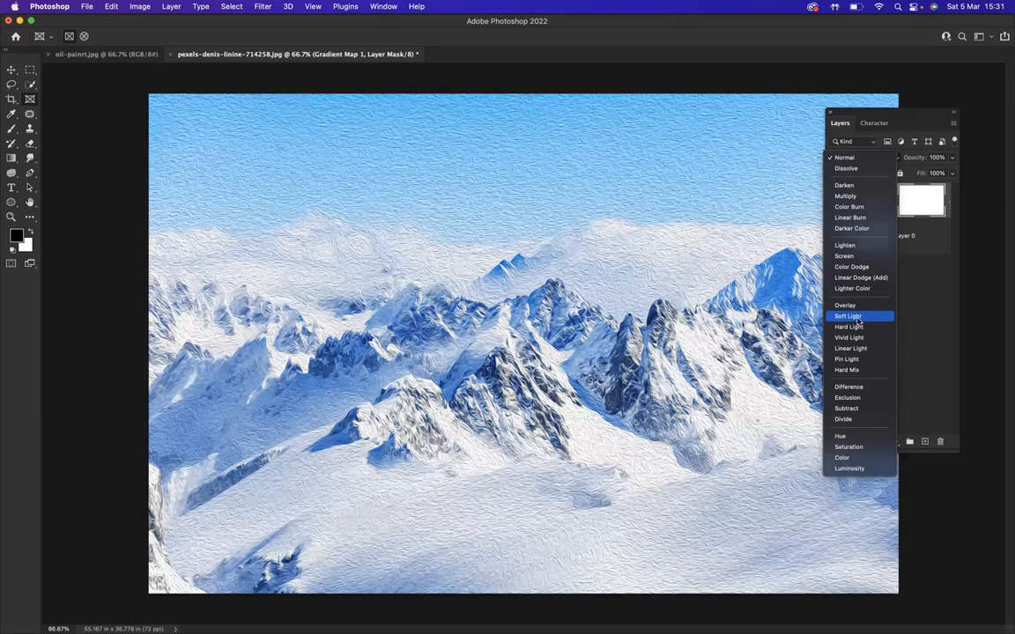
pyautogui.click(847, 316)
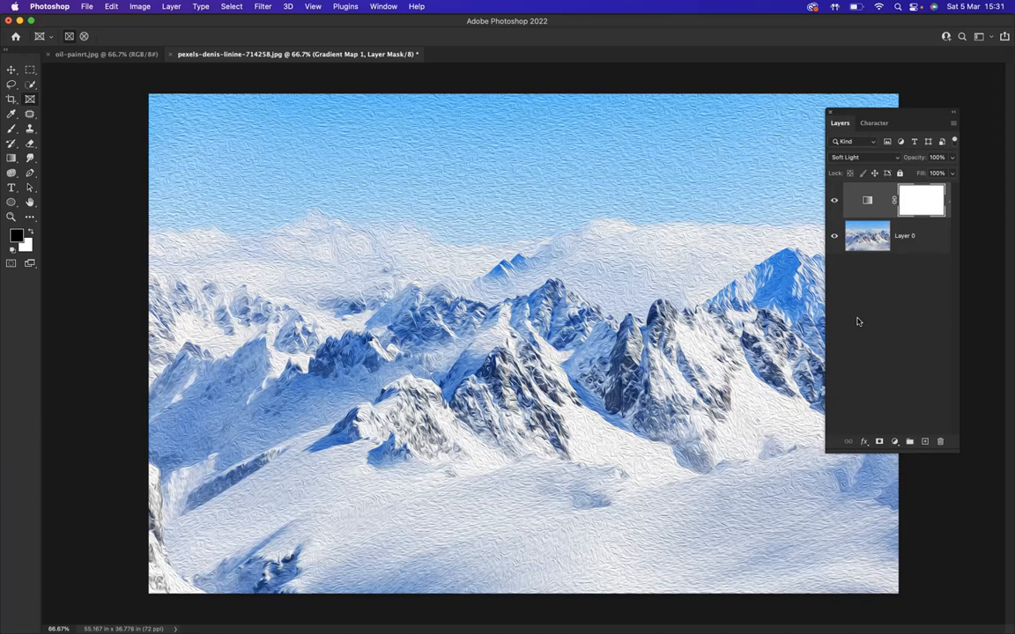
pyautogui.moveTo(731, 159)
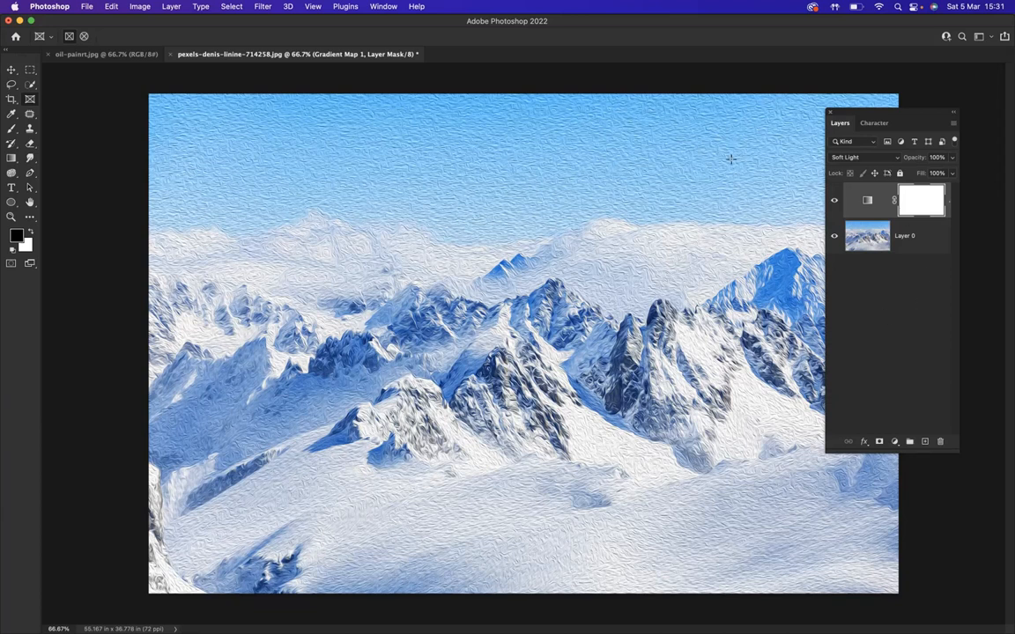